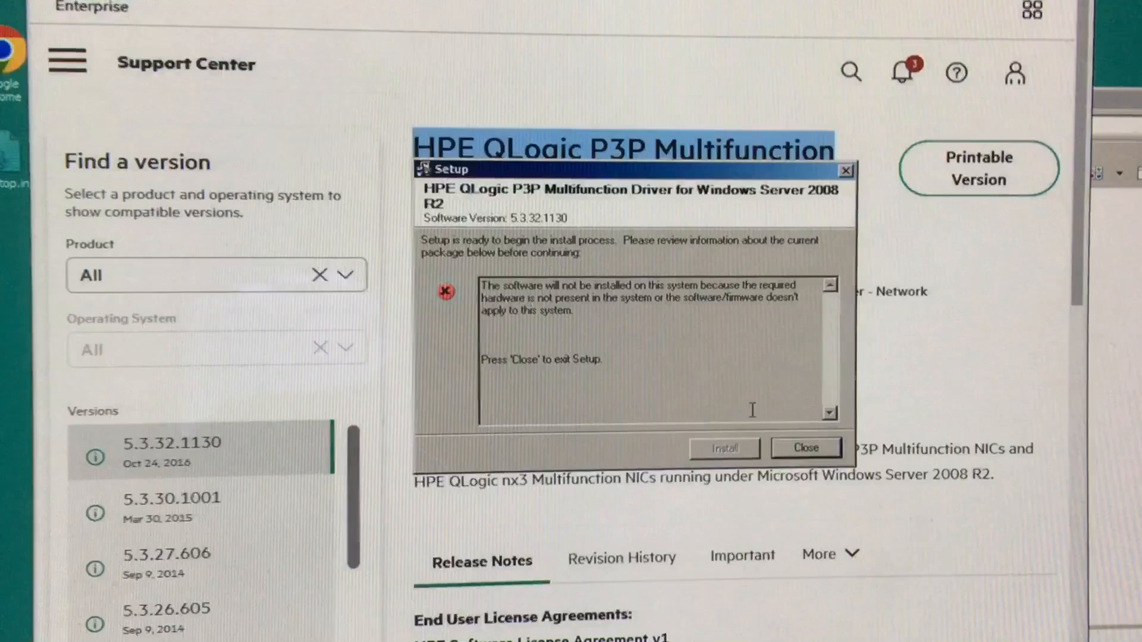
# Scroll the HPE Setup window while the Network Configuration Utility 11.50.0.0 installs
pyautogui.scroll(-3)
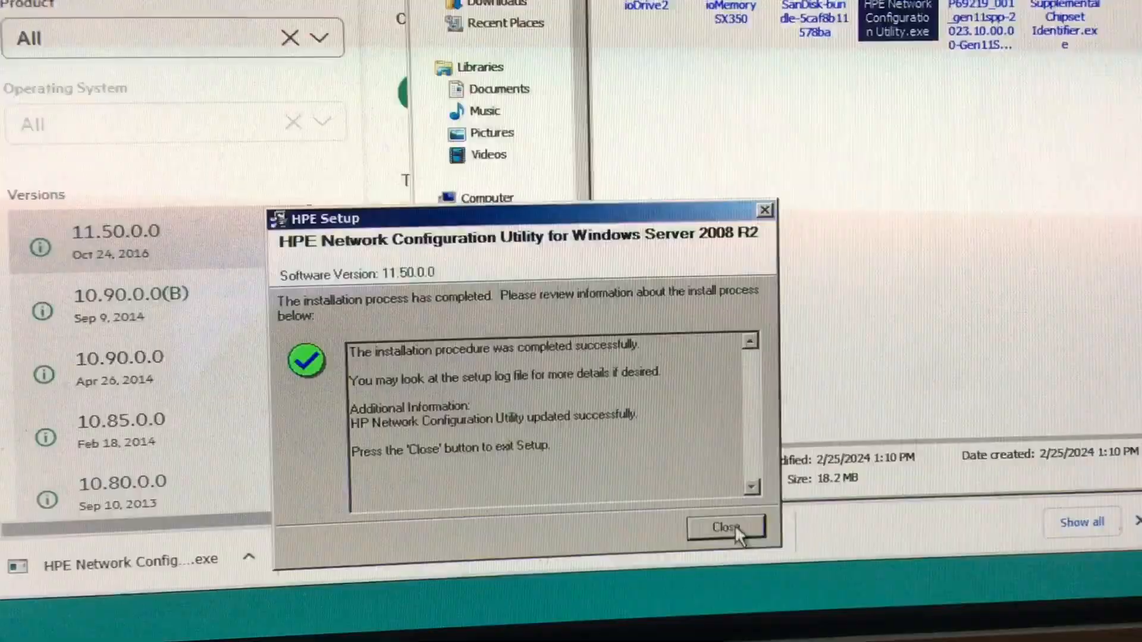
# Dismiss the completed installation report and scroll the hardware list
pyautogui.click(724, 526)
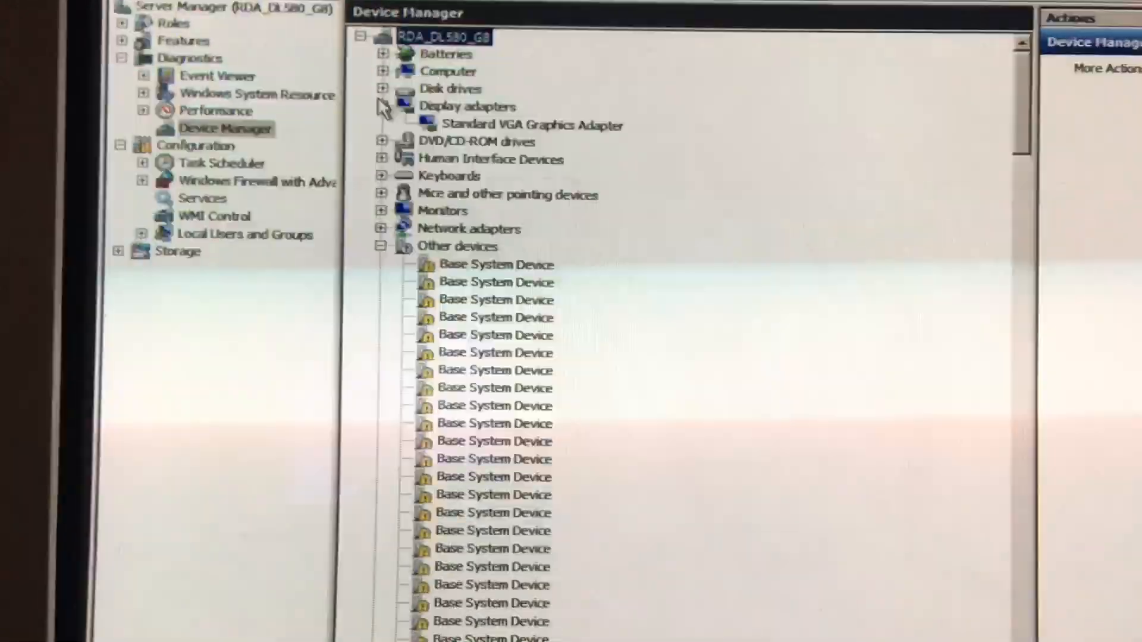
pyautogui.scroll(-3)
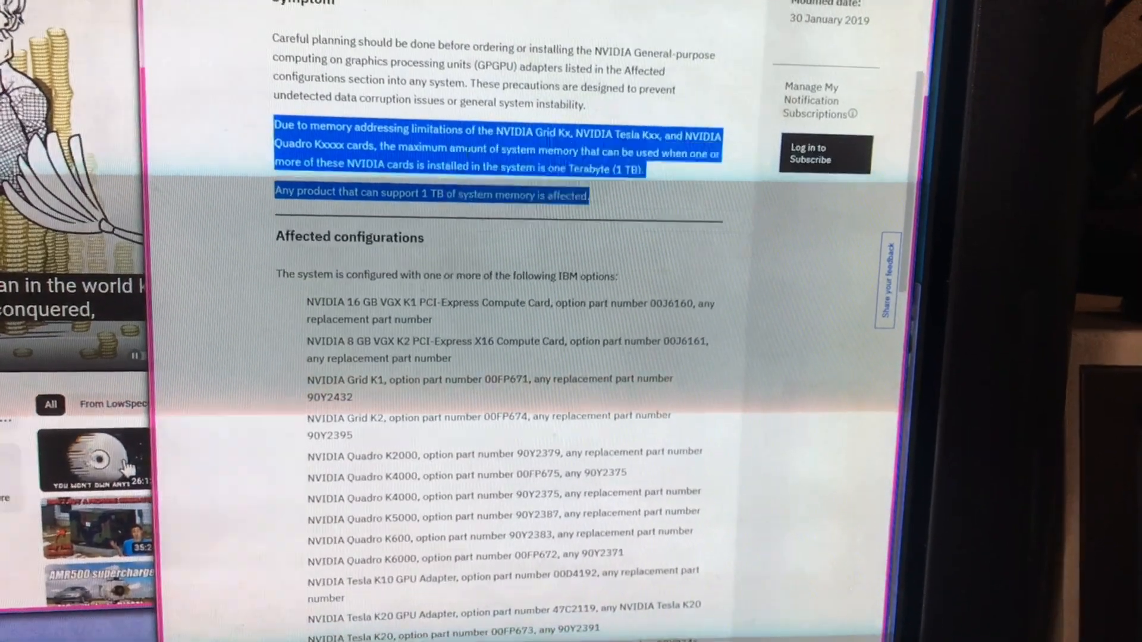
# Scroll the IBM support tip past Affected configurations and Solution to the Workaround section
pyautogui.scroll(-3)
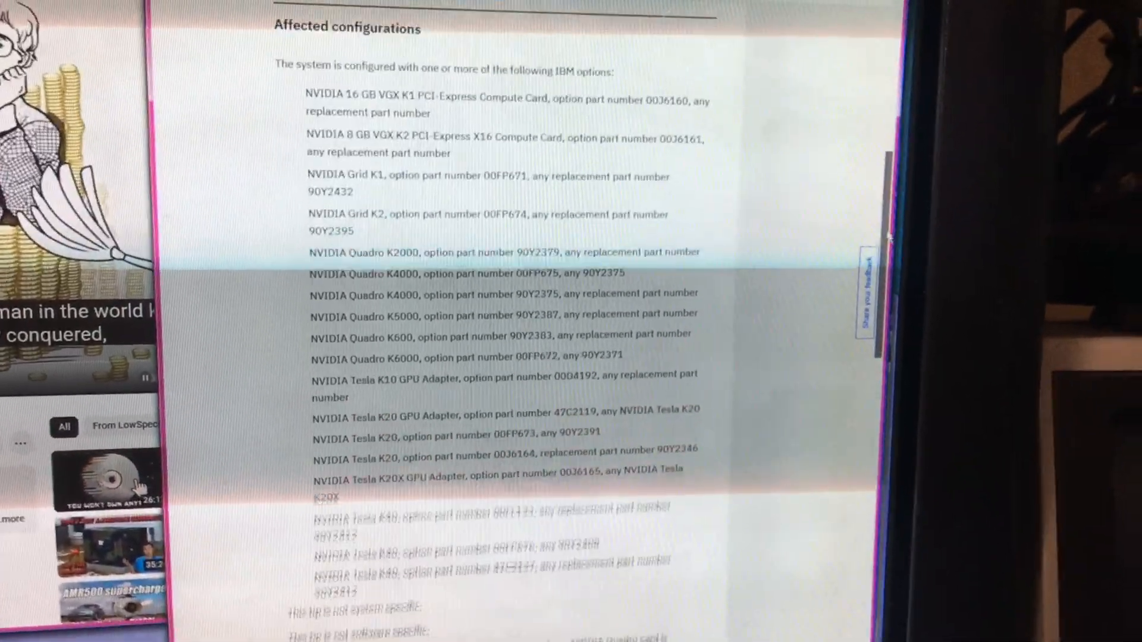
pyautogui.scroll(-3)
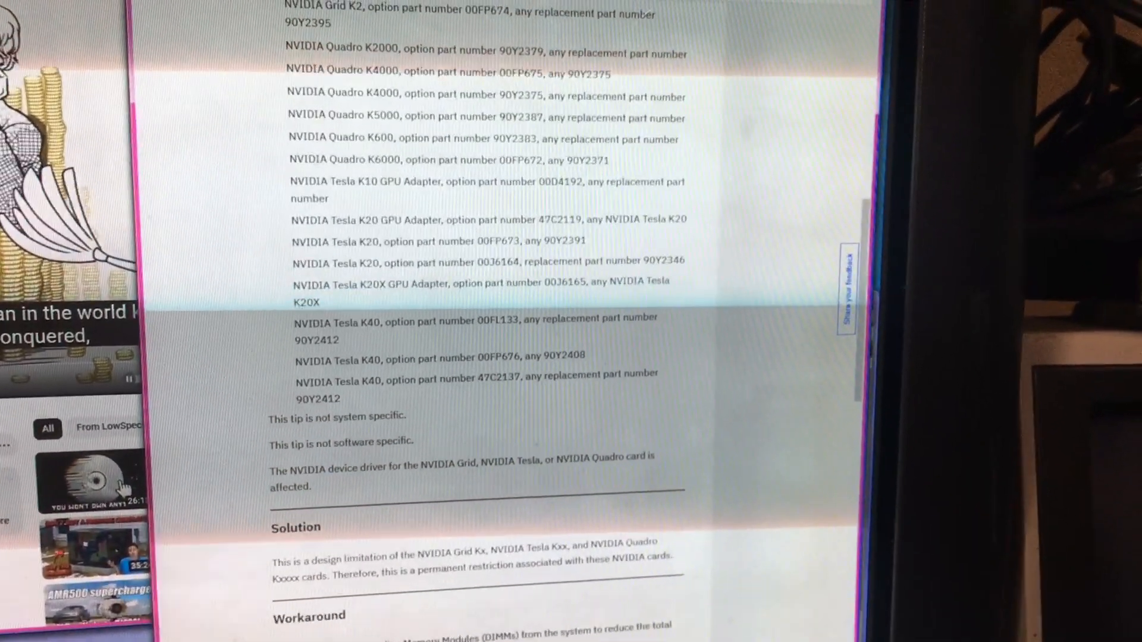
pyautogui.scroll(-3)
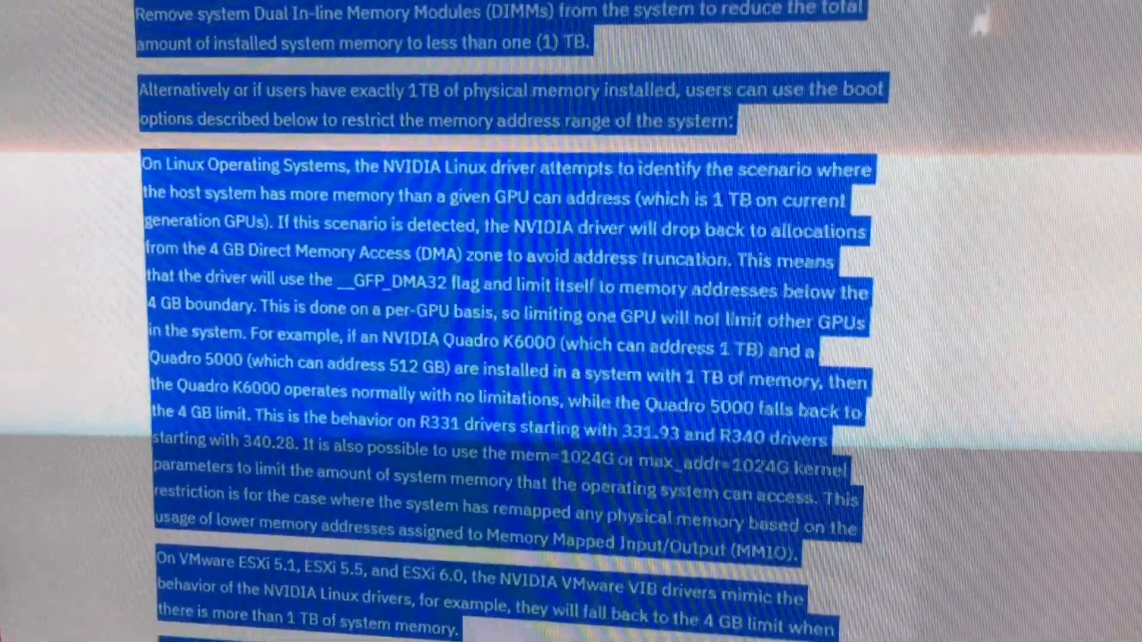
# Scroll to the paragraph on Tesla cards in TCC mode failing with Code 10 at 1 TB
pyautogui.scroll(-3)
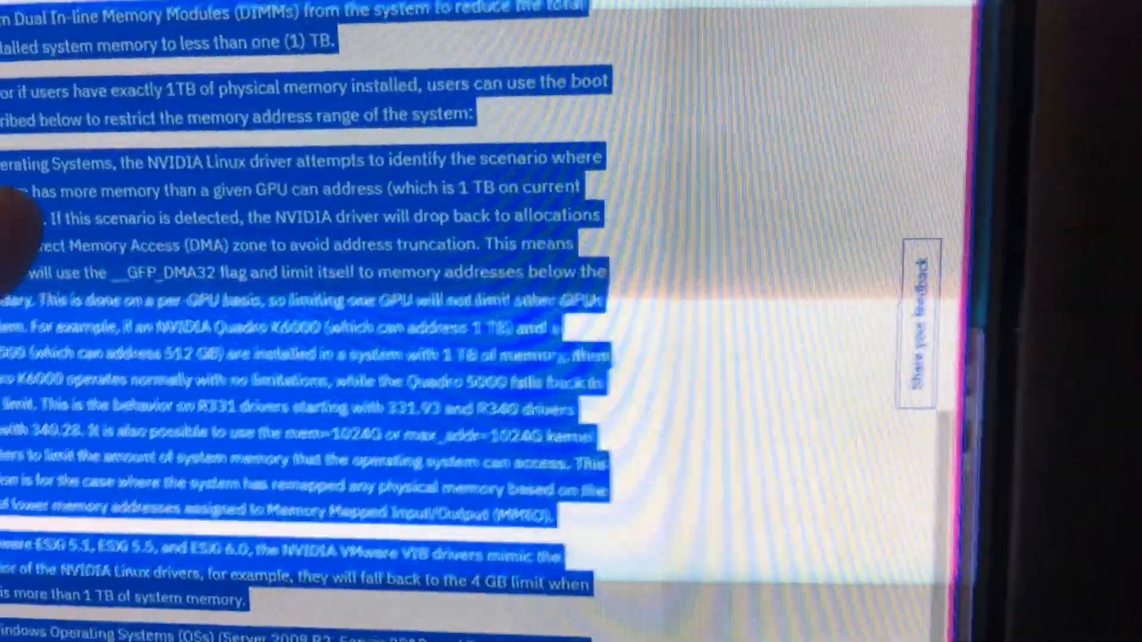
pyautogui.scroll(-3)
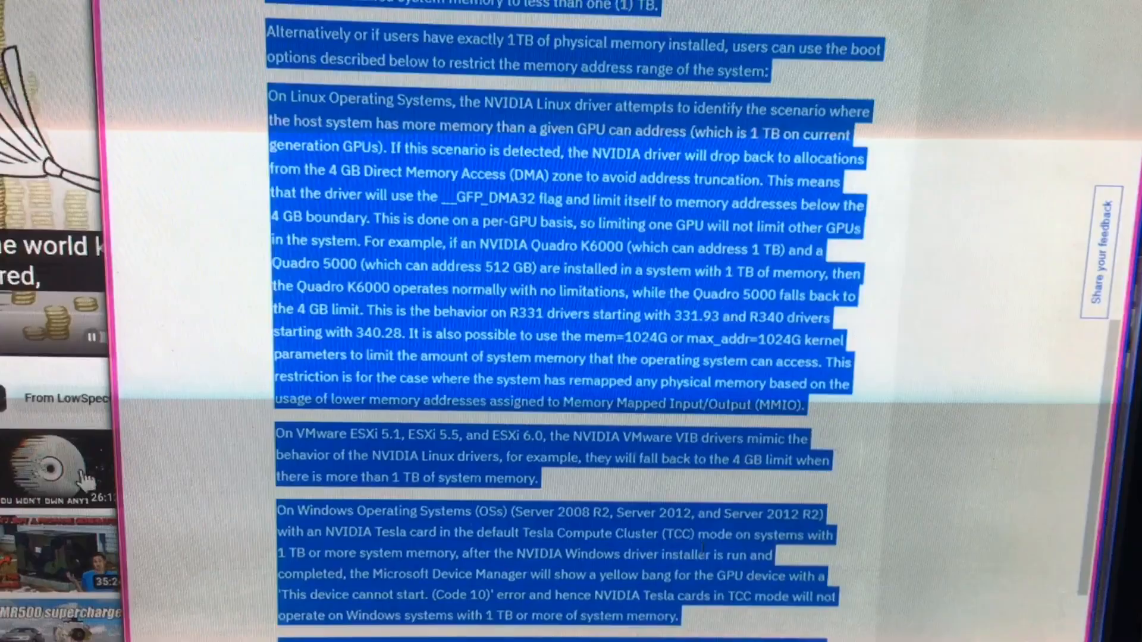
pyautogui.scroll(-3)
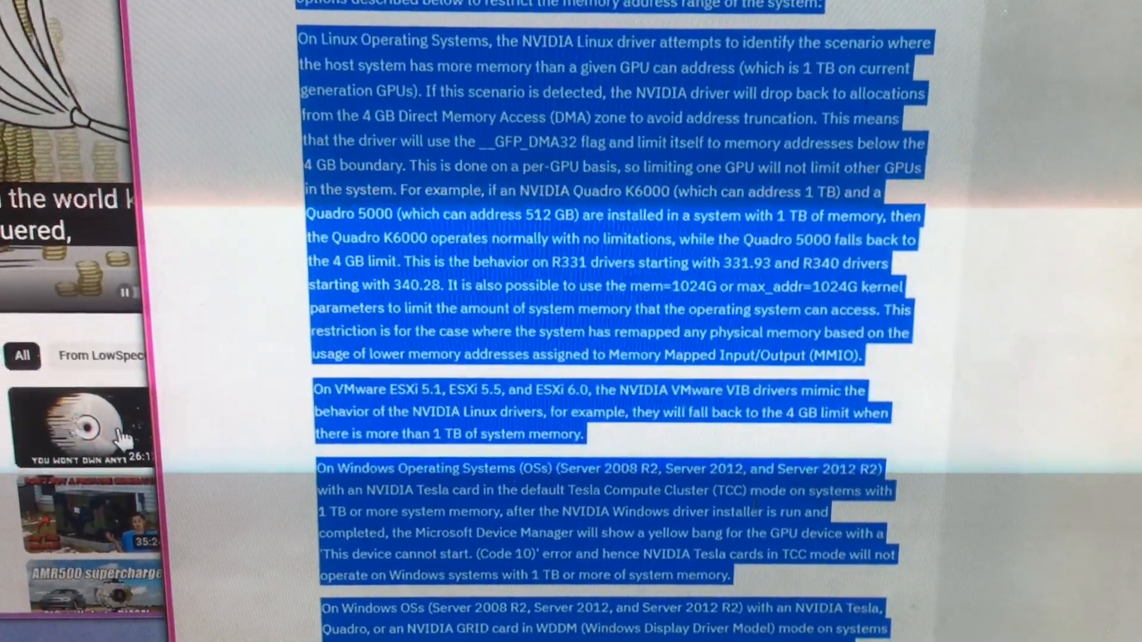
pyautogui.scroll(-3)
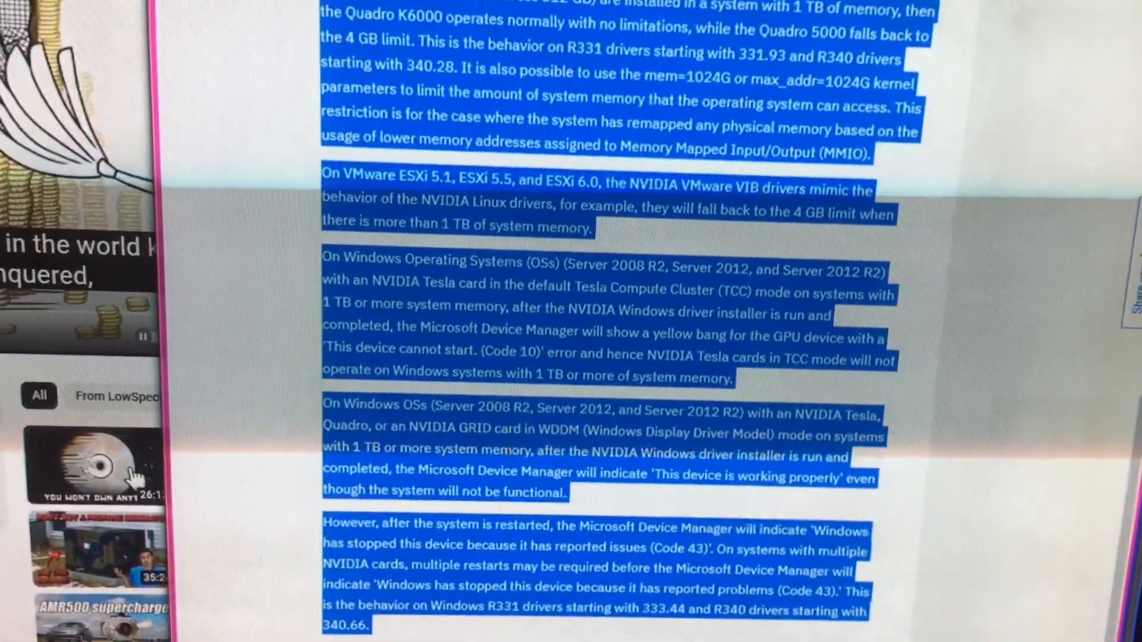
pyautogui.scroll(-3)
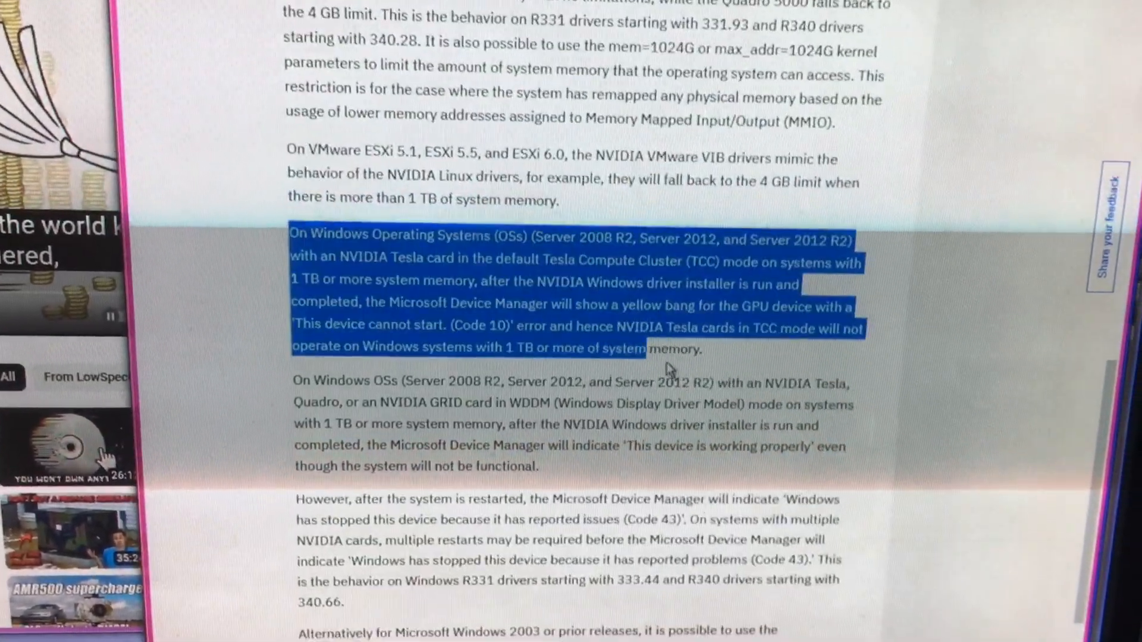
# Scroll to the /maxmem and bcdedit truncatememory workaround paragraph and right-click it
pyautogui.scroll(-3)
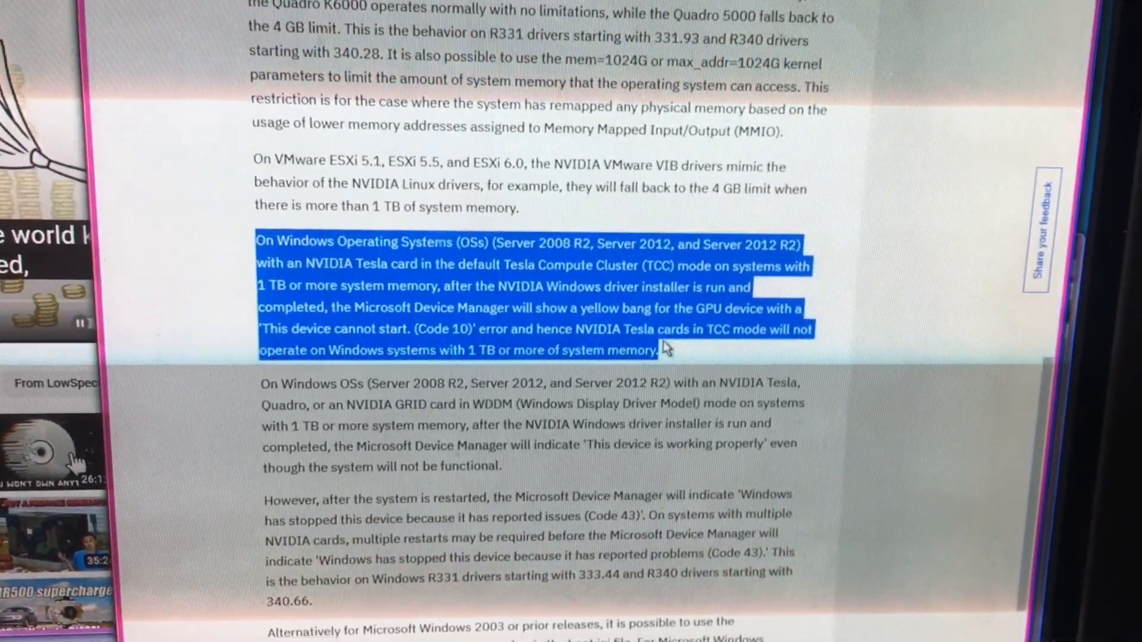
pyautogui.scroll(-3)
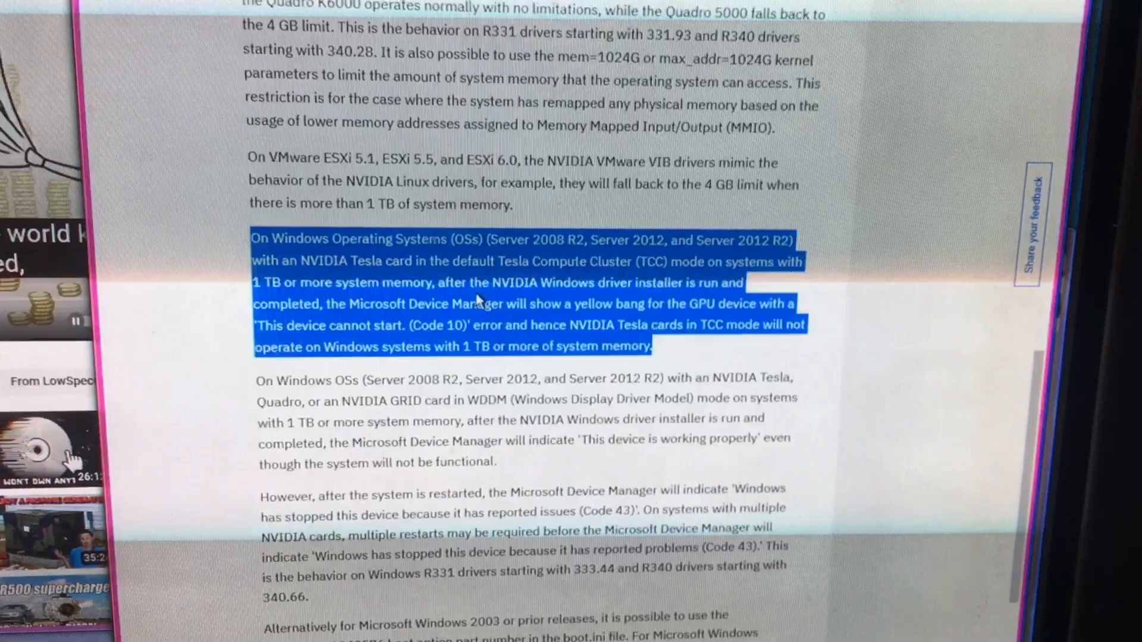
pyautogui.rightClick(473, 306)
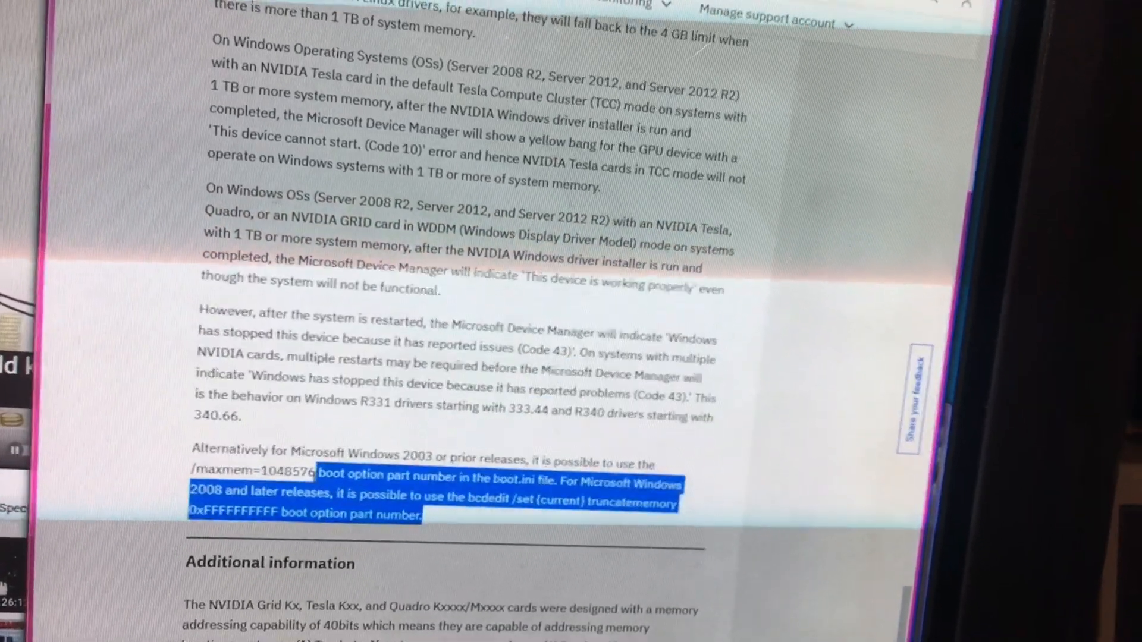
# Scroll to Additional information and the Address Range / Memory table on 40-bit addressing
pyautogui.scroll(-3)
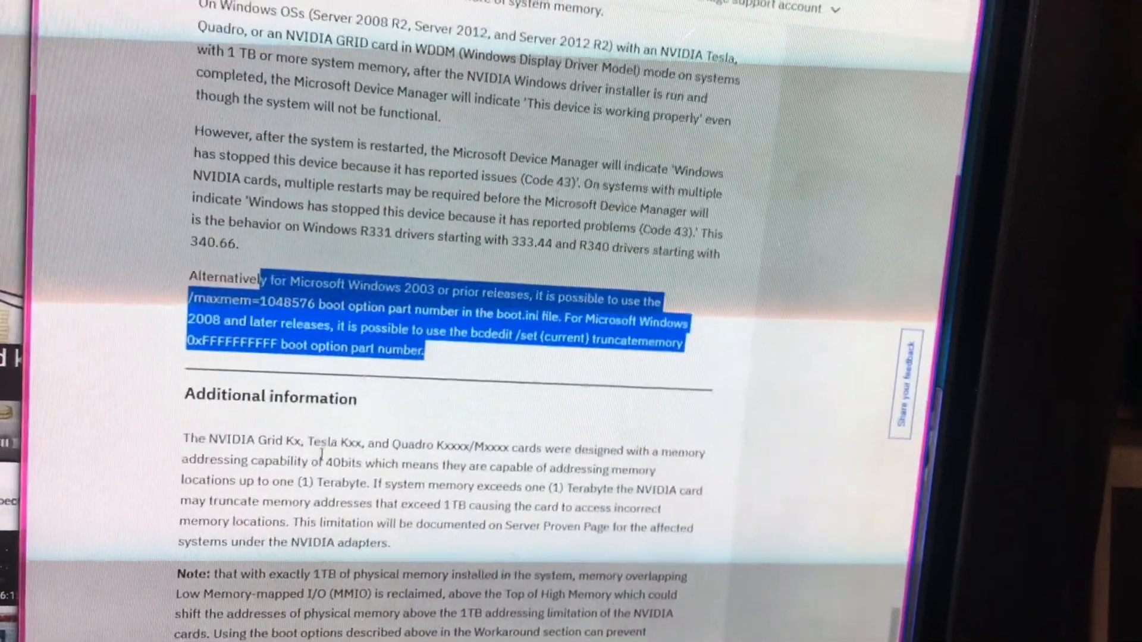
pyautogui.scroll(-3)
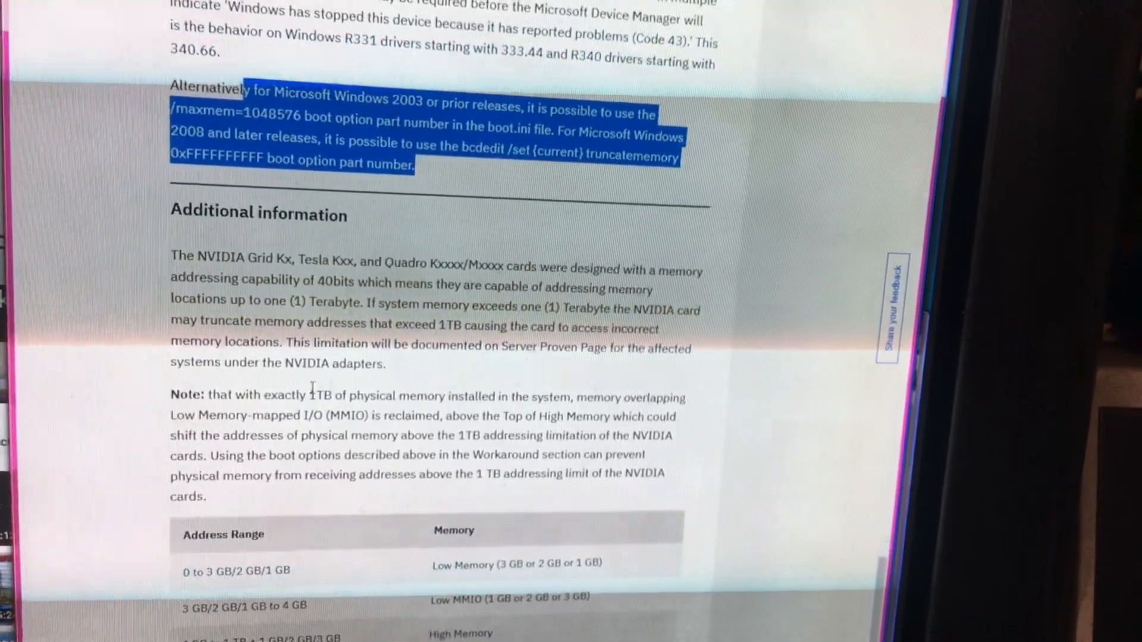
pyautogui.scroll(-3)
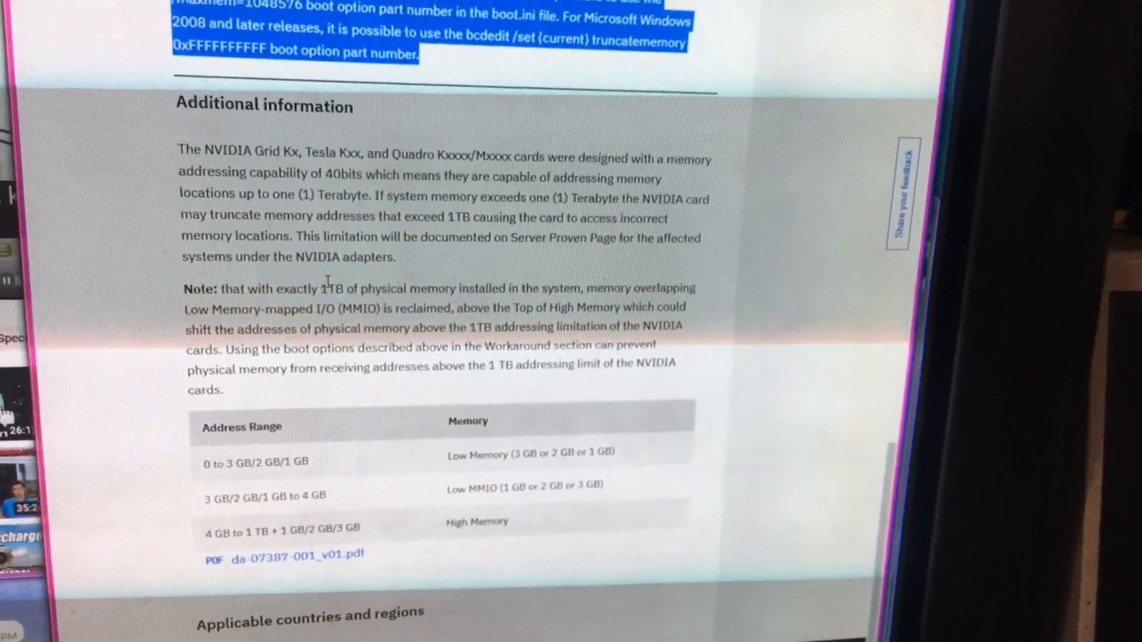